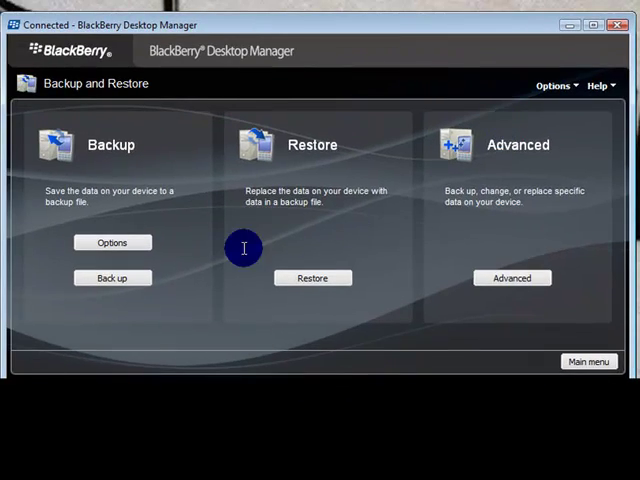
- Start a full device backup to open the save dialog proposing Backup-(2009-09-28)
{"action": "left_click", "coordinate": [113, 277]}
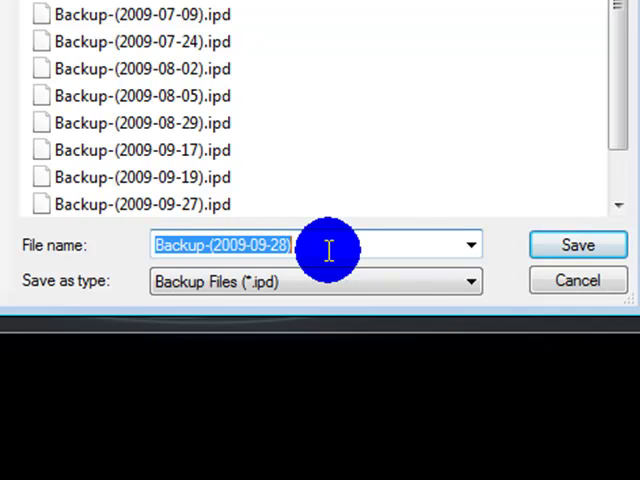
{"action": "mouse_move", "coordinate": [395, 249]}
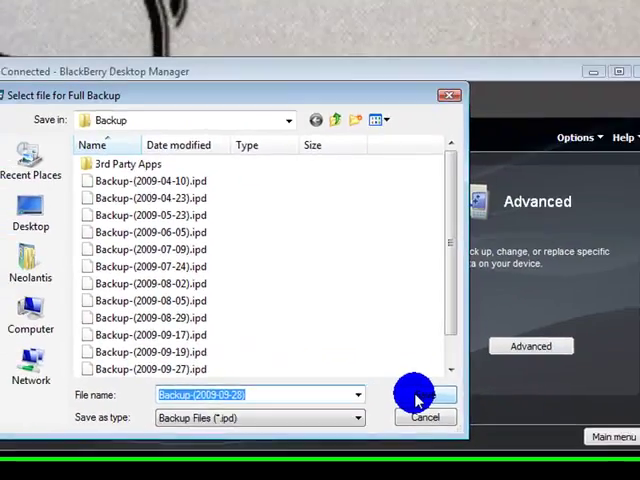
- Save the backup as Backup-(2009-09-28).ipd and dismiss the success message
{"action": "left_click", "coordinate": [424, 393]}
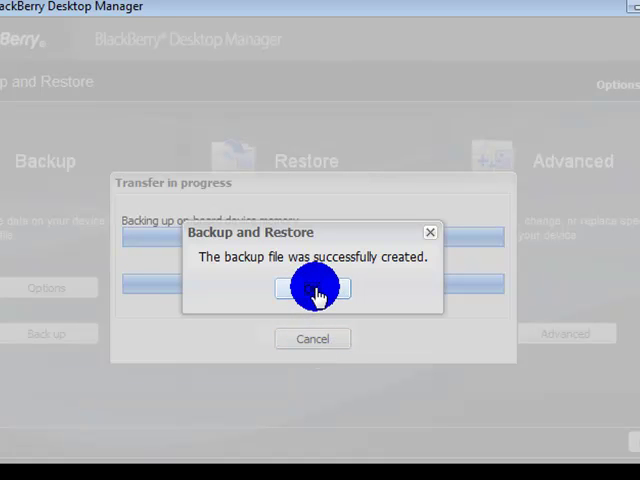
{"action": "left_click", "coordinate": [313, 288]}
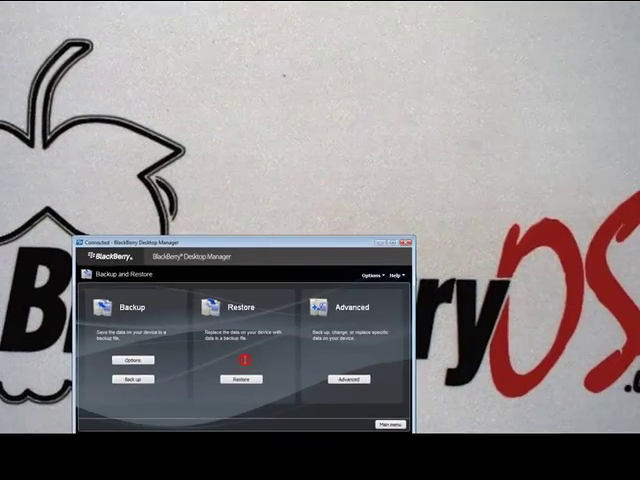